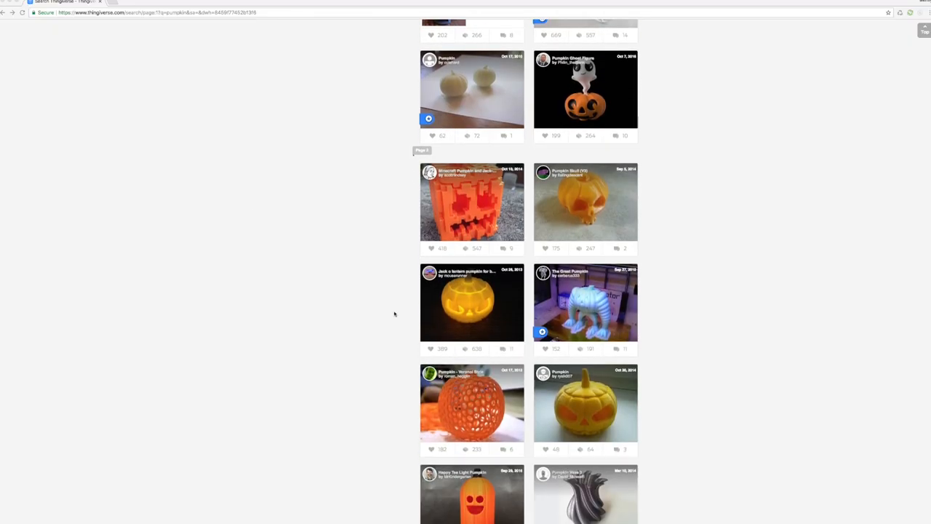
# - Open the 'Jack o lantern pumpkin for battery tea light' model from the pumpkin search results
pyautogui.click(472, 302)
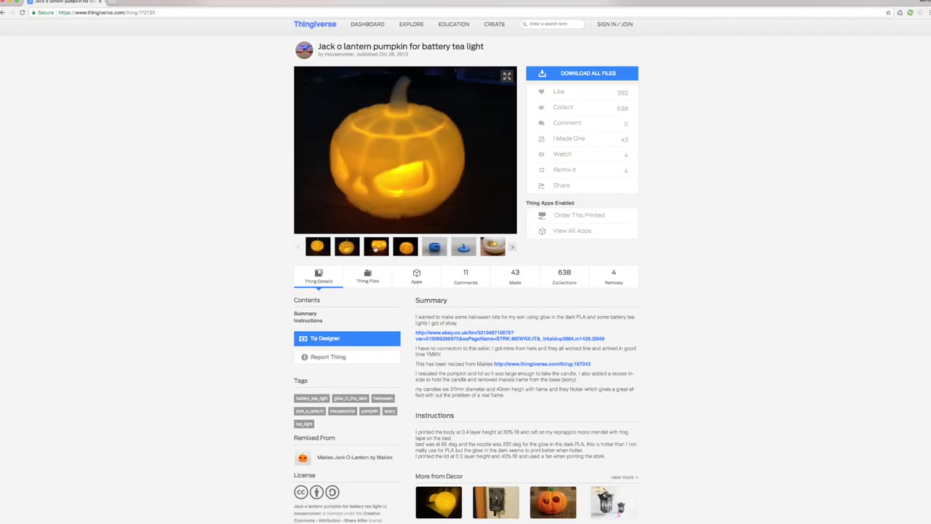